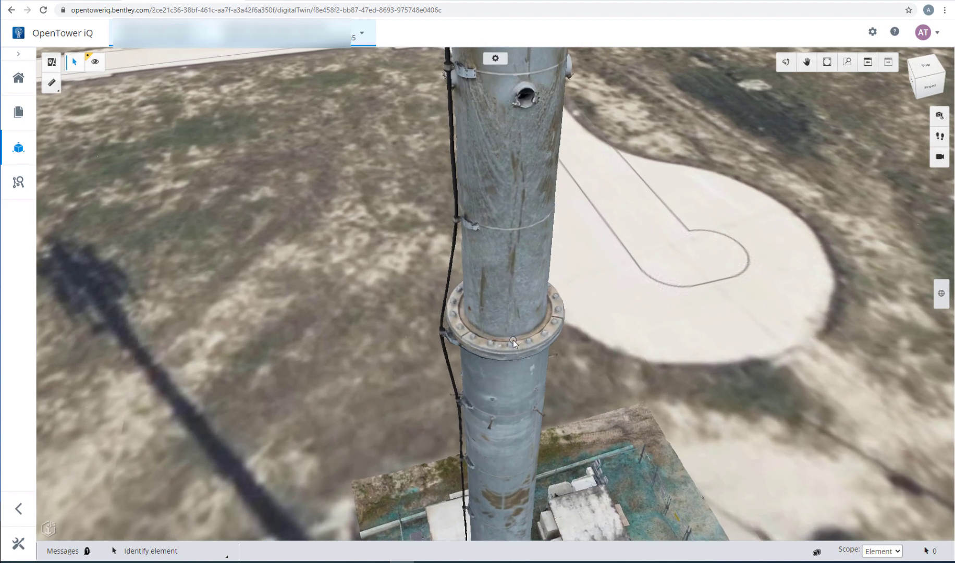
Sign in to TowerSight with the existing account and enter the monopole's Digital Twin view
scroll(up, 3)
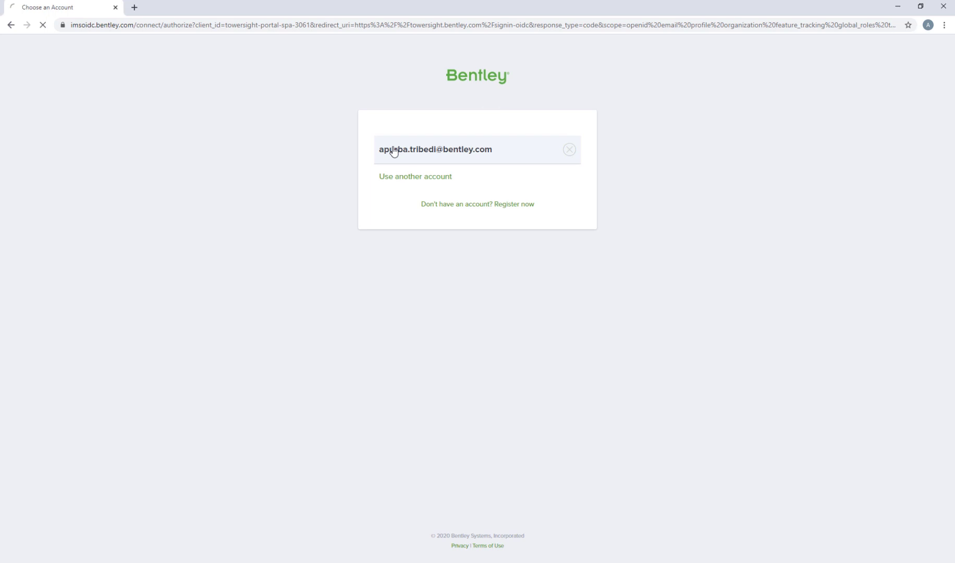
click(435, 149)
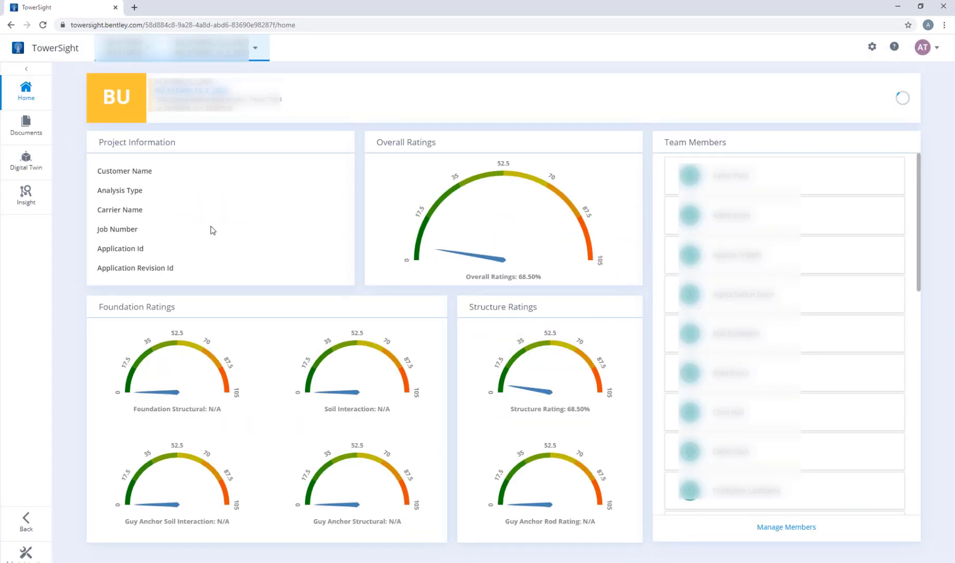
click(26, 161)
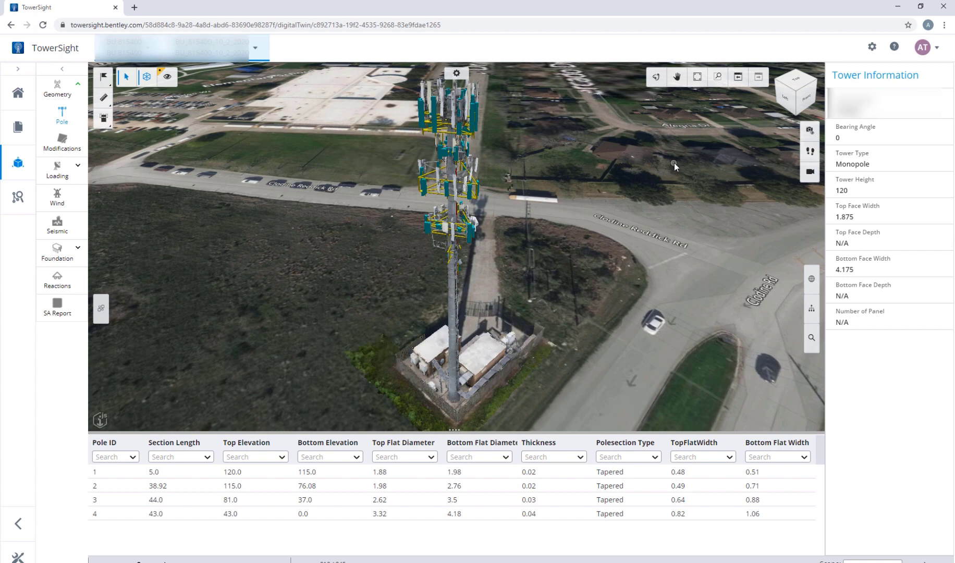
Clip the model to a box around the tower and view it from the top beside the reality data panes
click(104, 118)
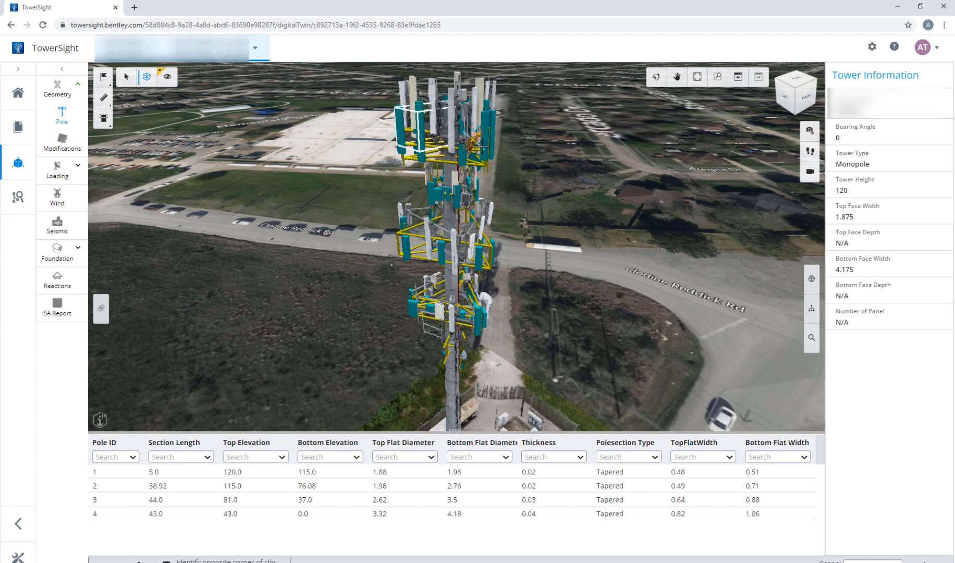
click(800, 91)
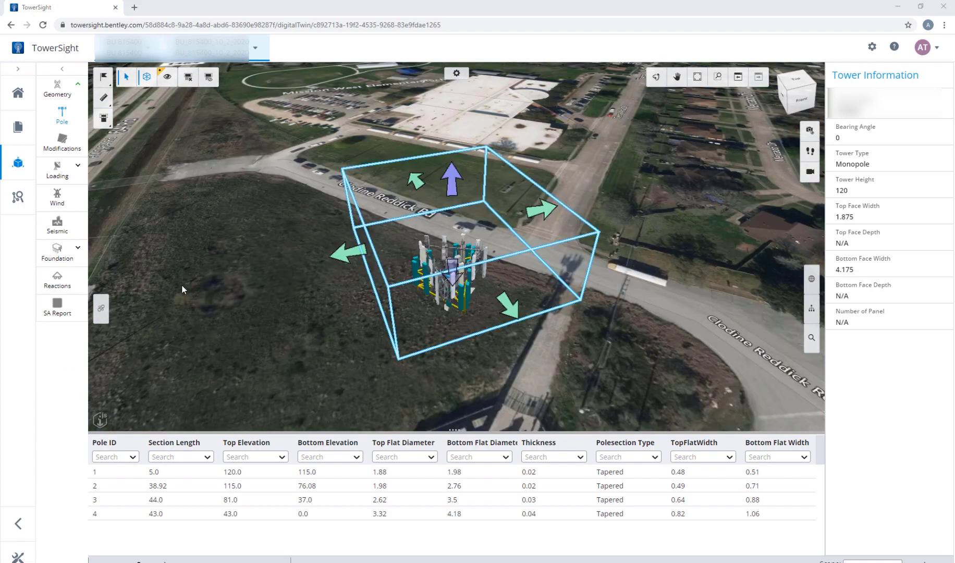
mouse_move(450, 176)
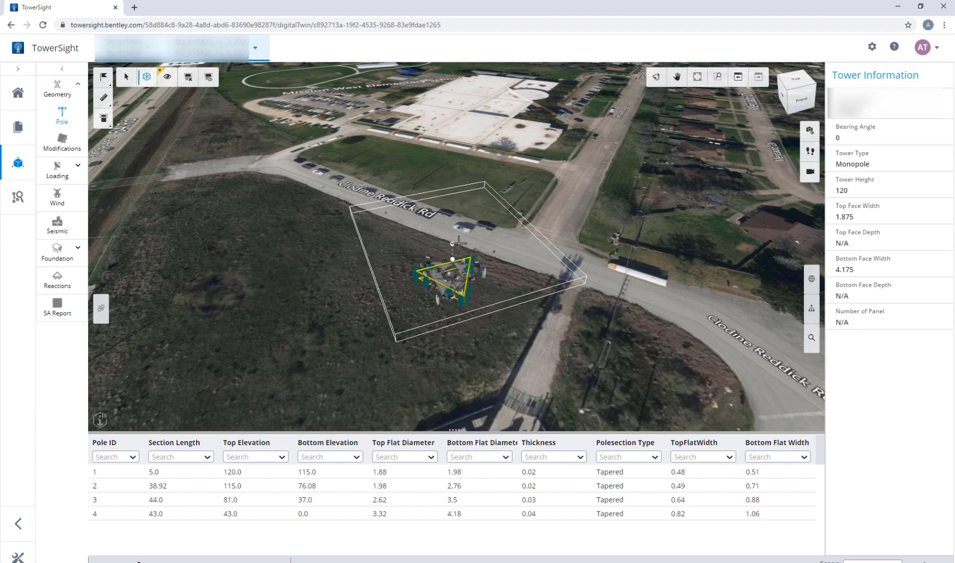
click(795, 91)
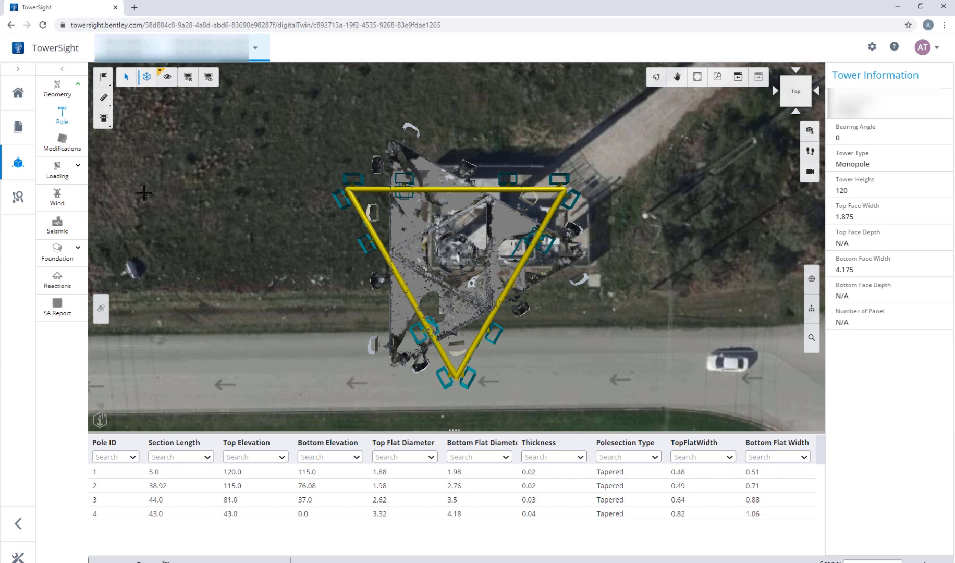
mouse_move(392, 140)
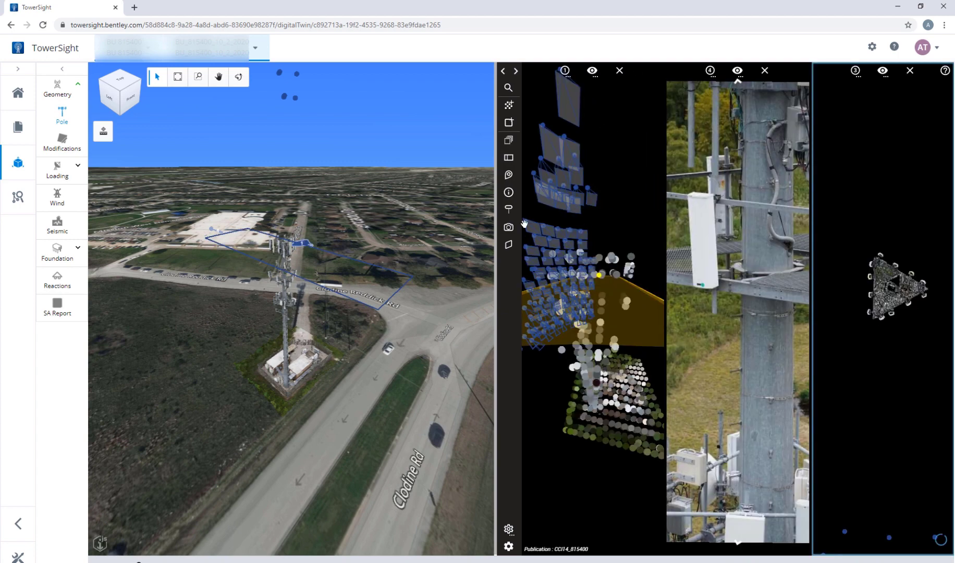
Measure a 1.190 m distance on the tower slice and adjust the Slice View thickness
click(509, 174)
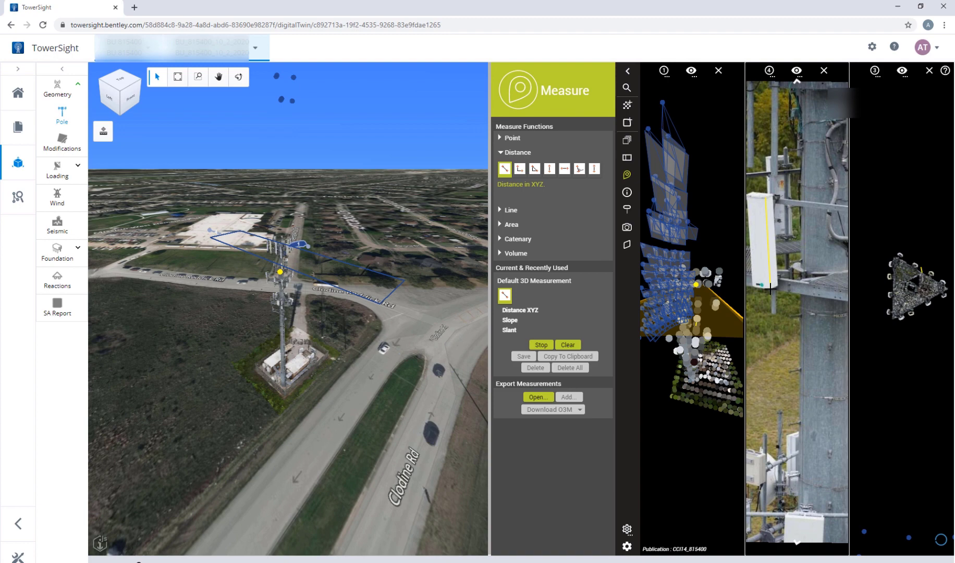
click(769, 288)
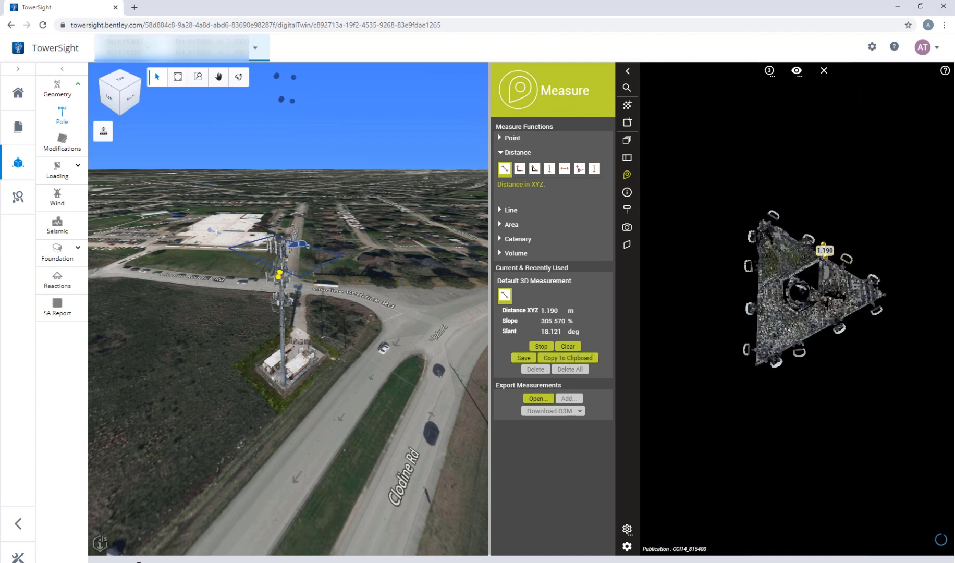
click(626, 244)
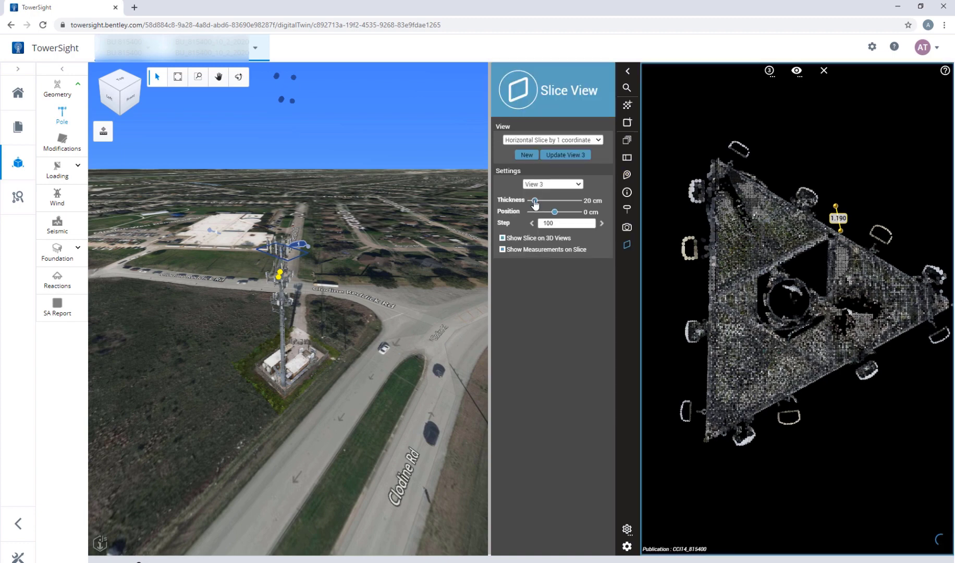
click(626, 174)
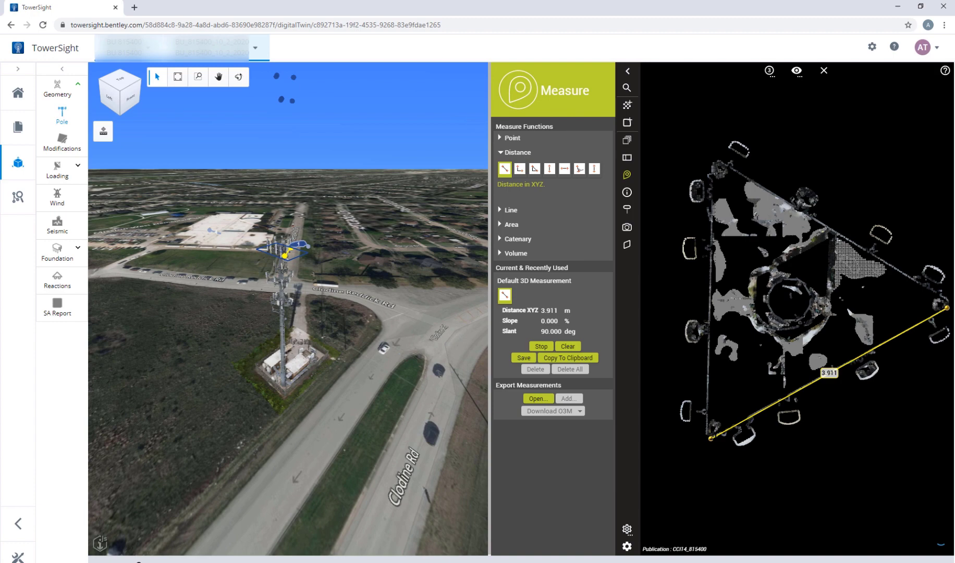
Measure the 3.911 m face width, then return to the full tower and photo views
click(566, 346)
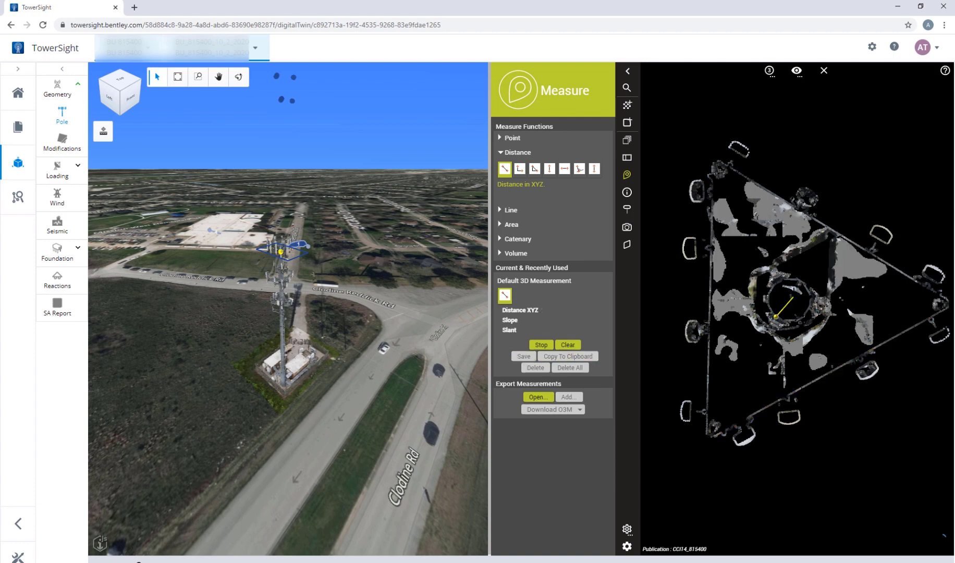
click(800, 280)
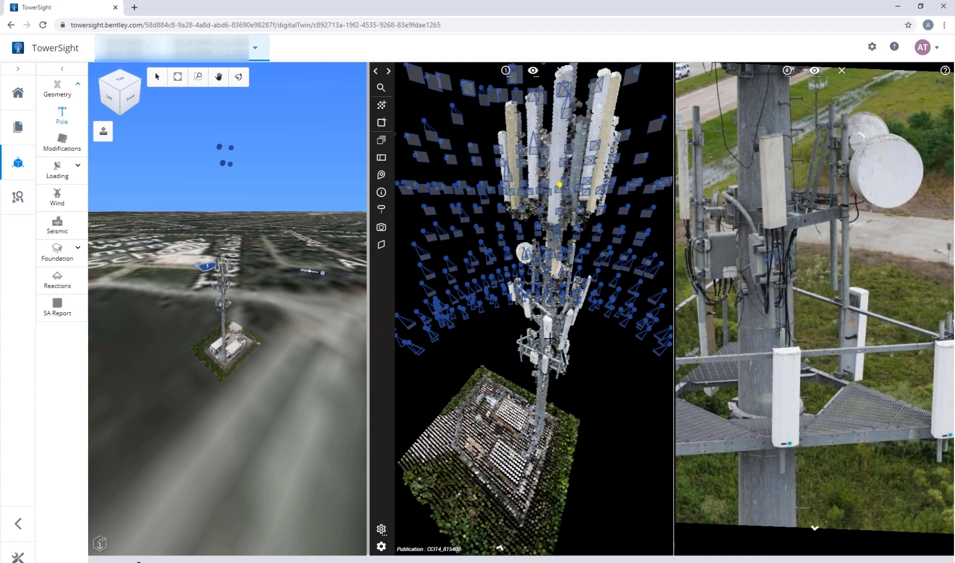
Show discrete loading coloured by Antenna Name, inspect the LLPX310R-V1 panel, then switch to Insight
click(549, 338)
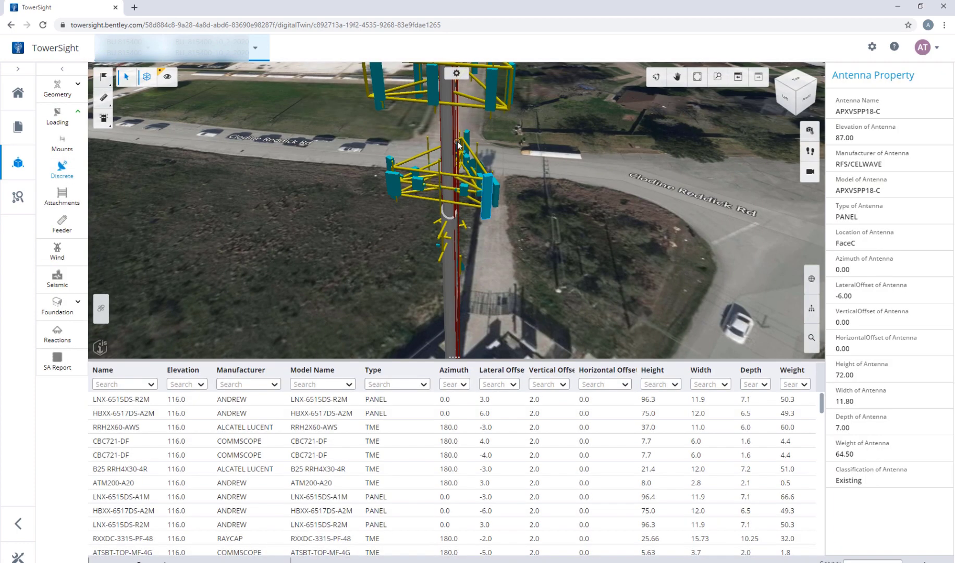
click(418, 183)
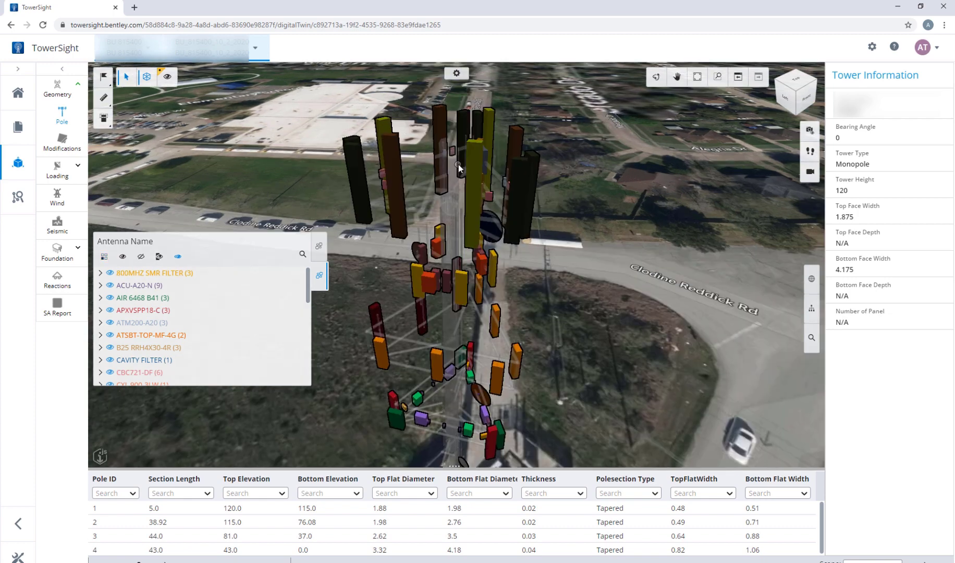
click(462, 288)
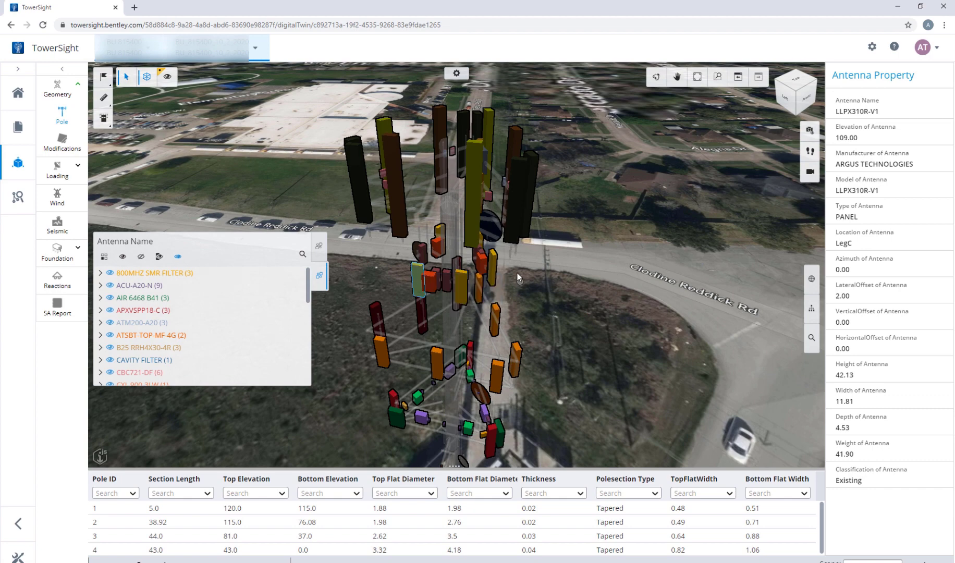
click(473, 186)
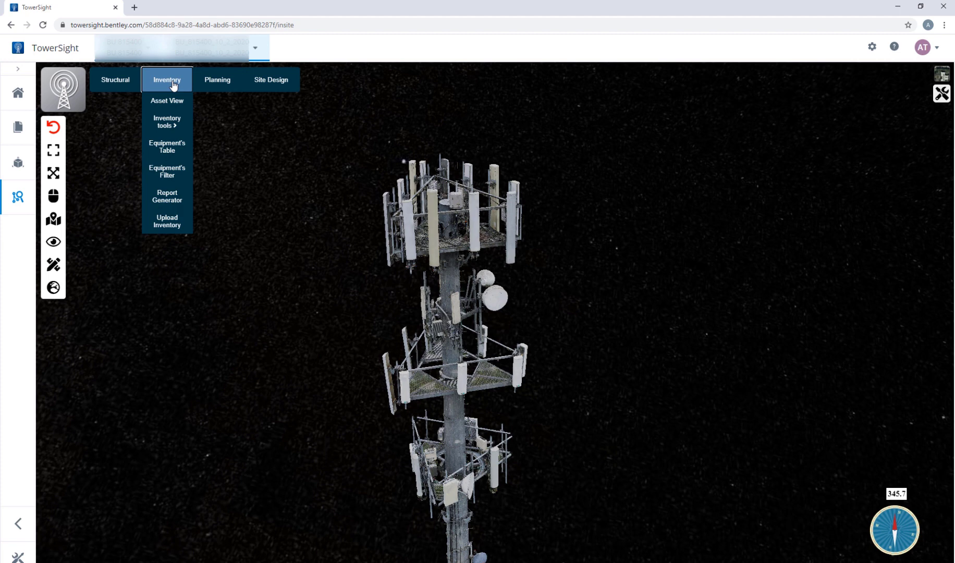
Colour the inventory equipment by Type (antennas, microwaves, RRUs), then remove the filter
click(166, 100)
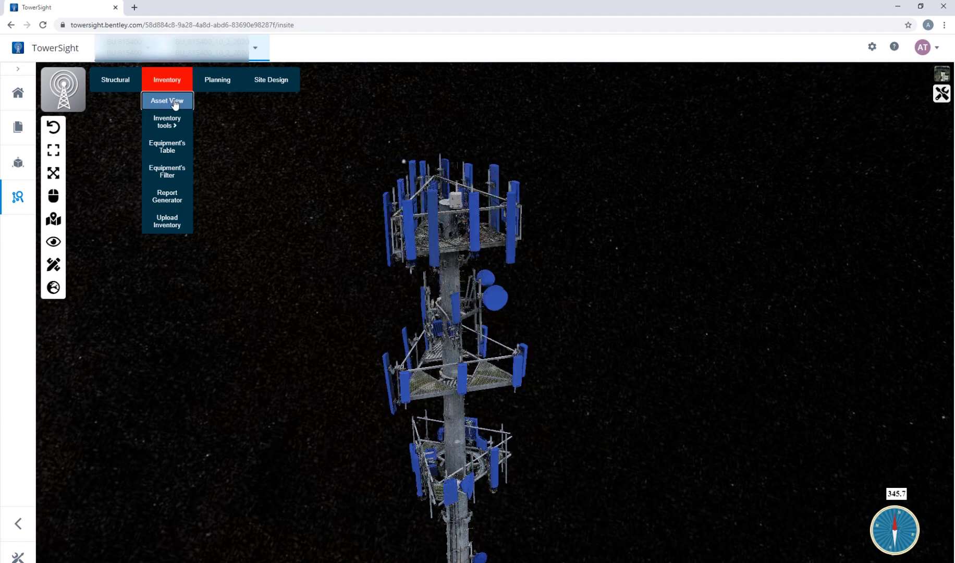
click(166, 171)
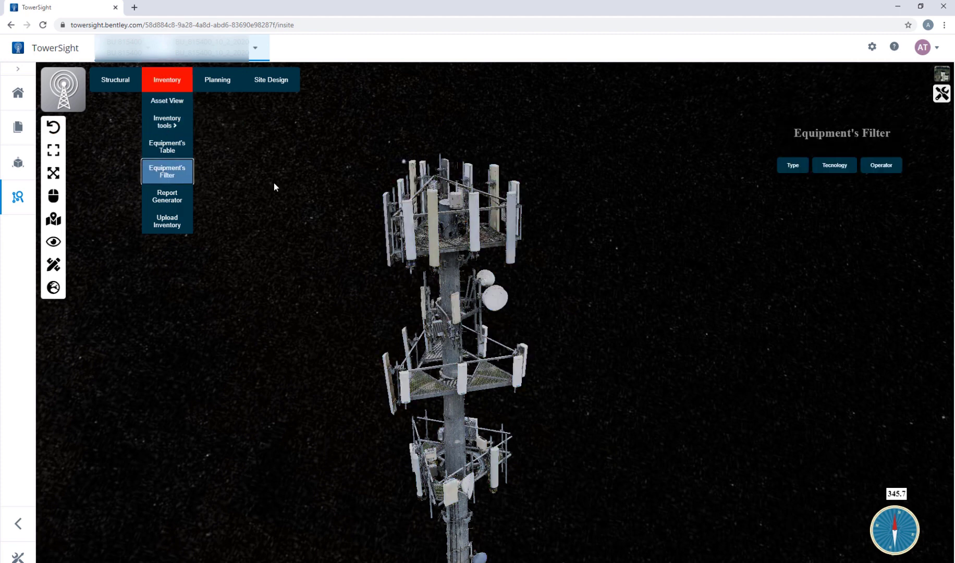
click(793, 165)
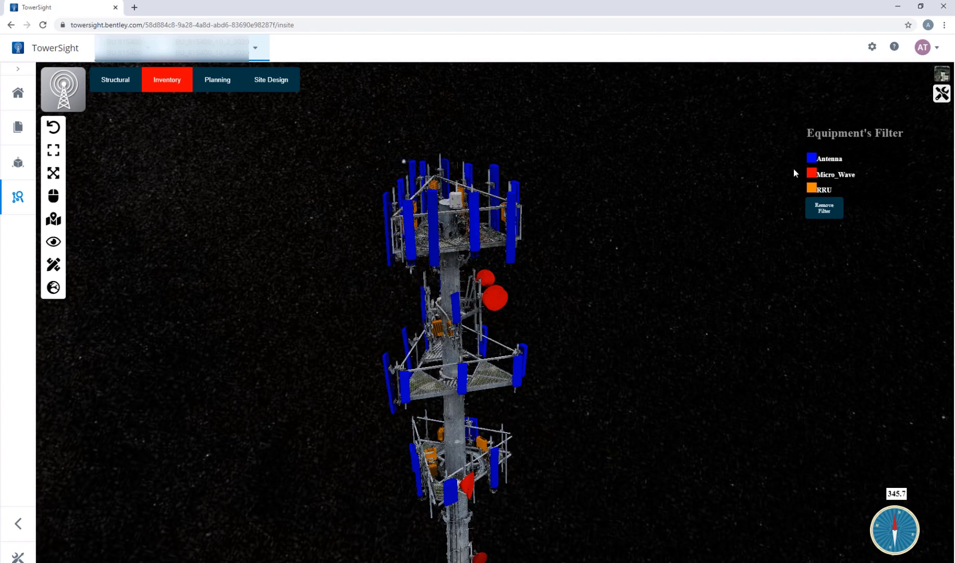
mouse_move(408, 241)
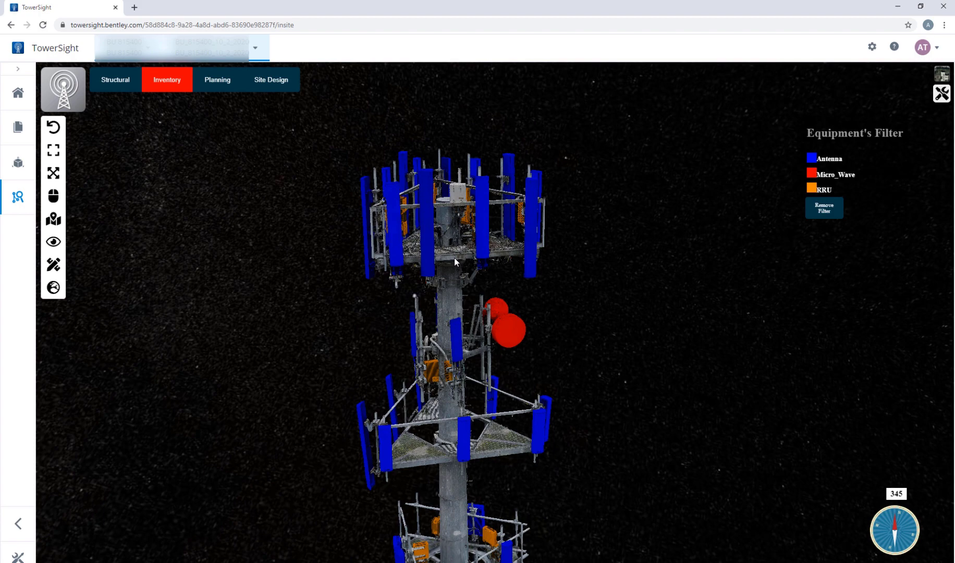
click(270, 79)
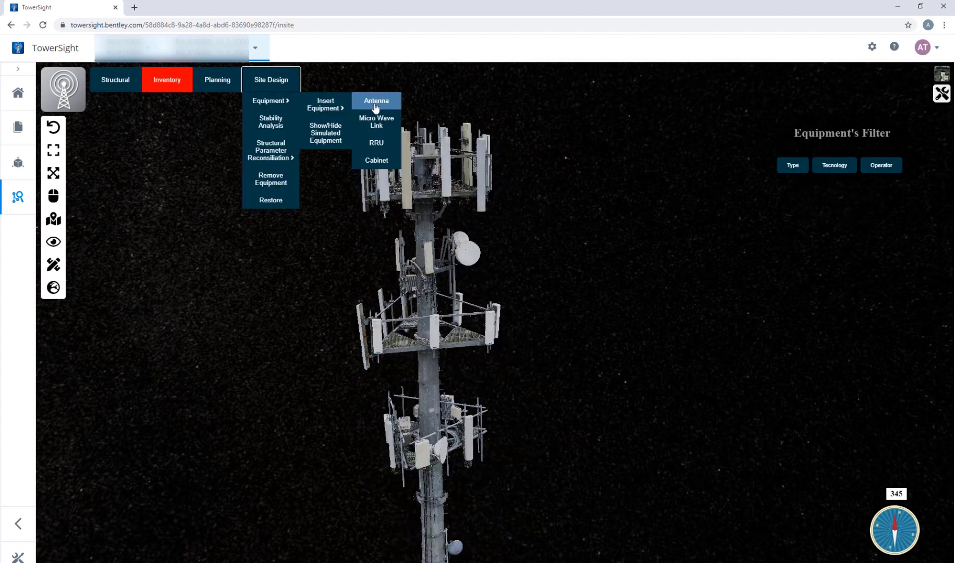
Insert a new antenna on the lower platform at about 25.4 m height, 1.5° tilt, 91.5° azimuth and submit it
click(375, 100)
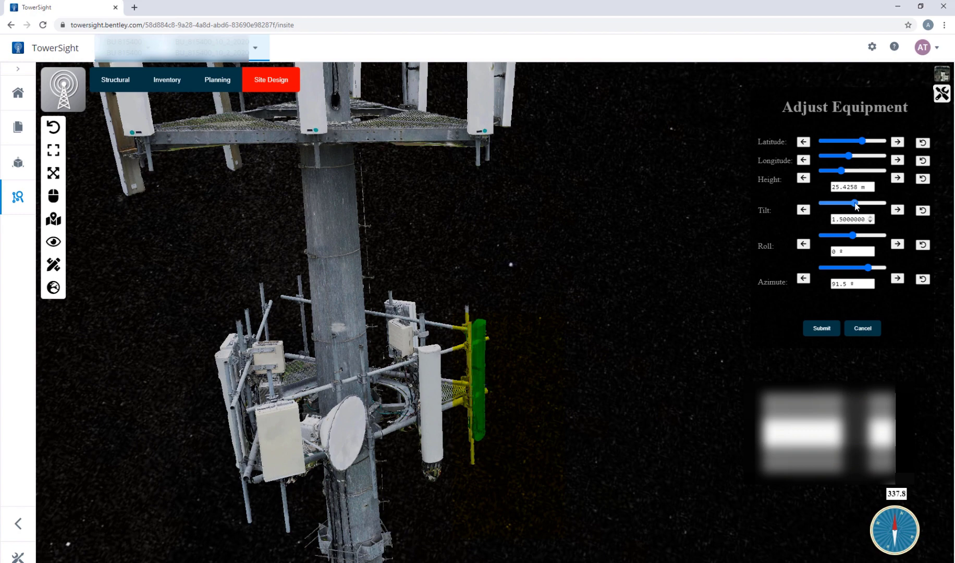
click(896, 209)
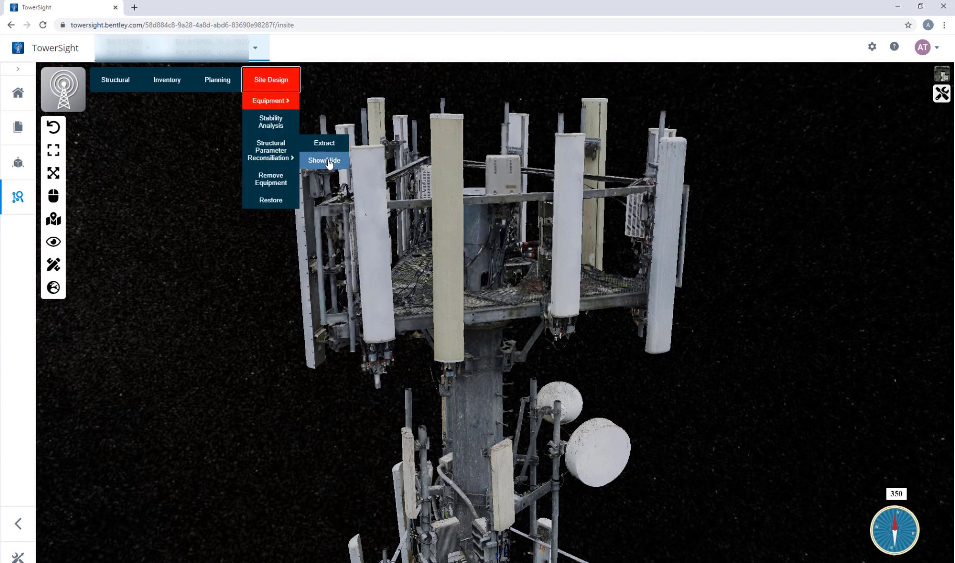
Show the detected mount members and toggle the 3D mesh off and on to view them alone
click(324, 160)
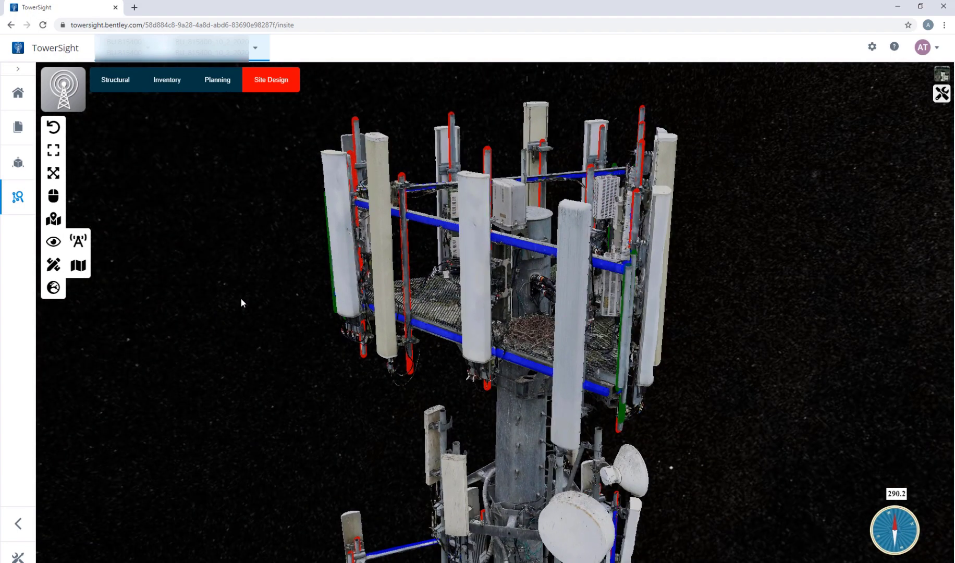
mouse_move(54, 241)
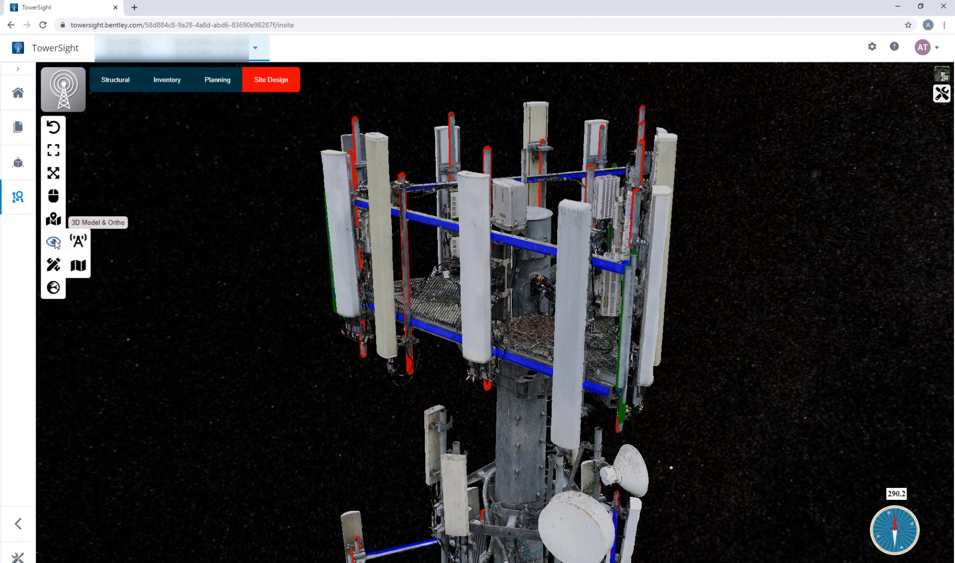
mouse_move(78, 241)
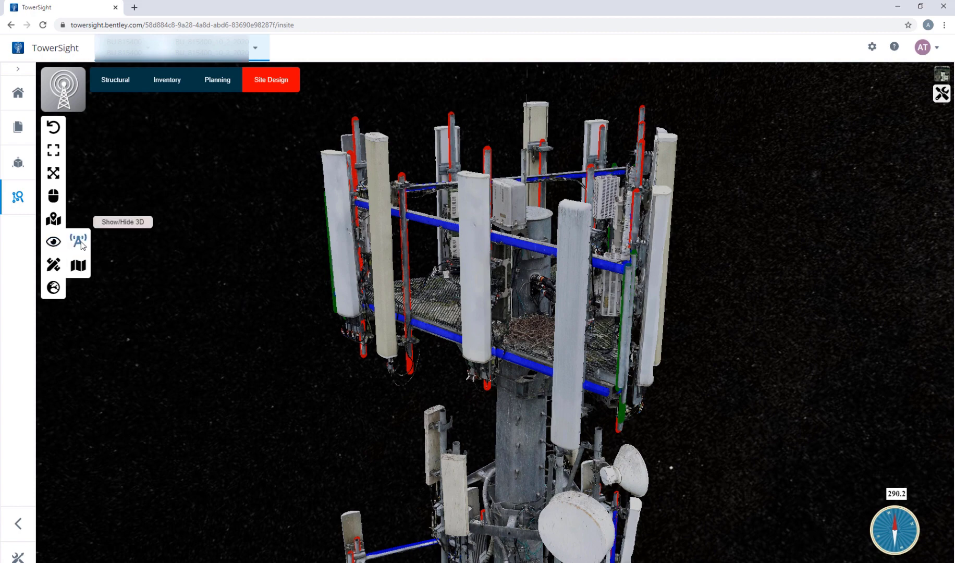
click(78, 240)
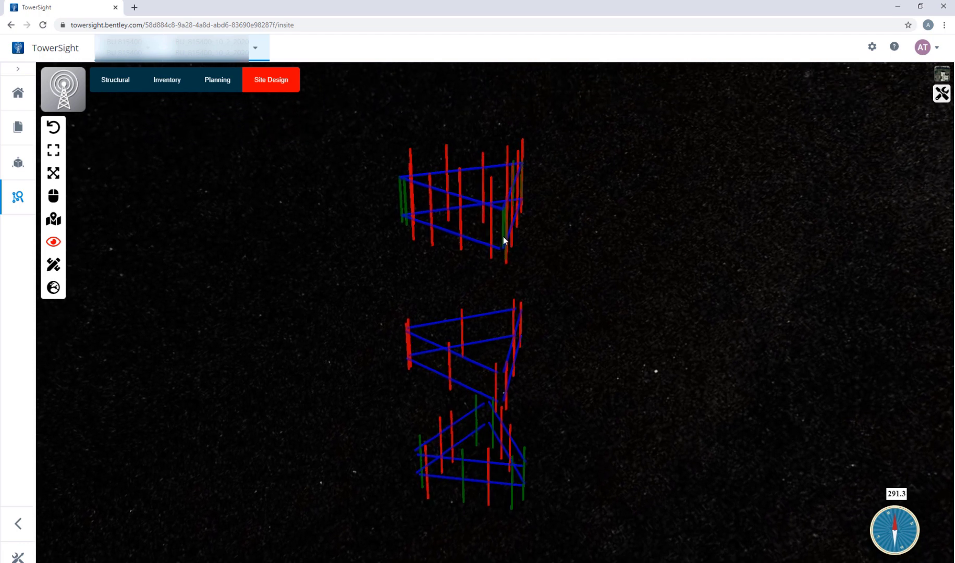
mouse_move(53, 240)
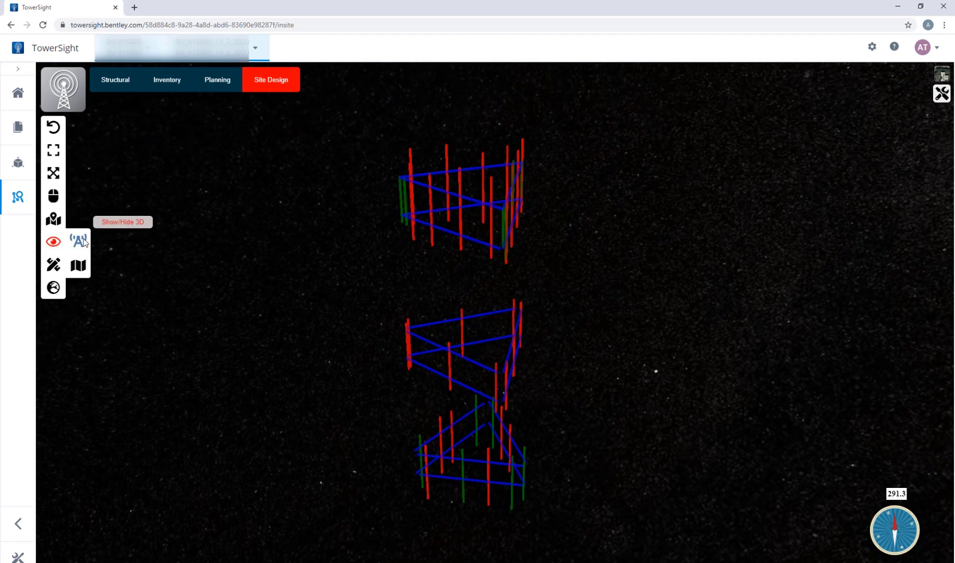
click(79, 240)
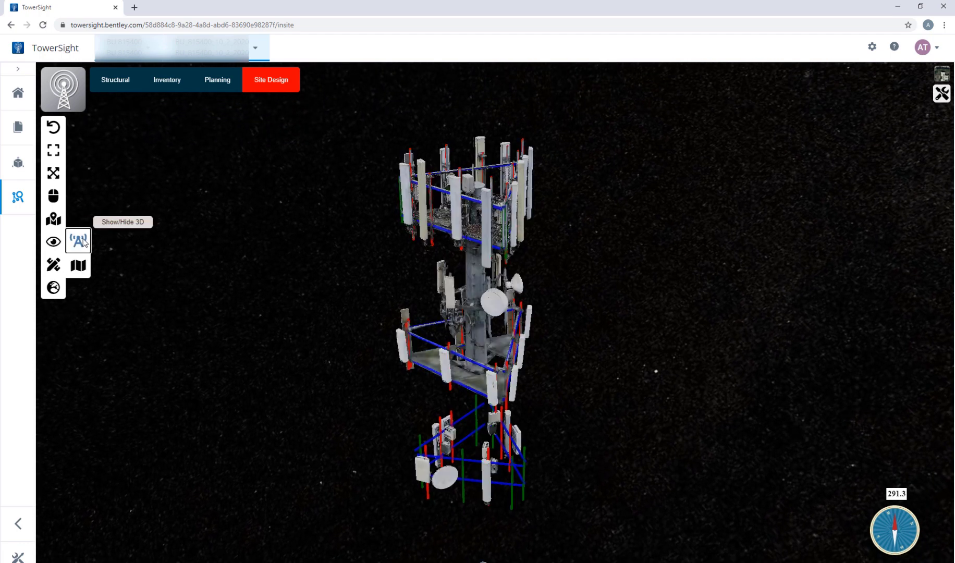
Extract the detected mounts' structural parameters via Structural Parameter Reconciliation
click(270, 79)
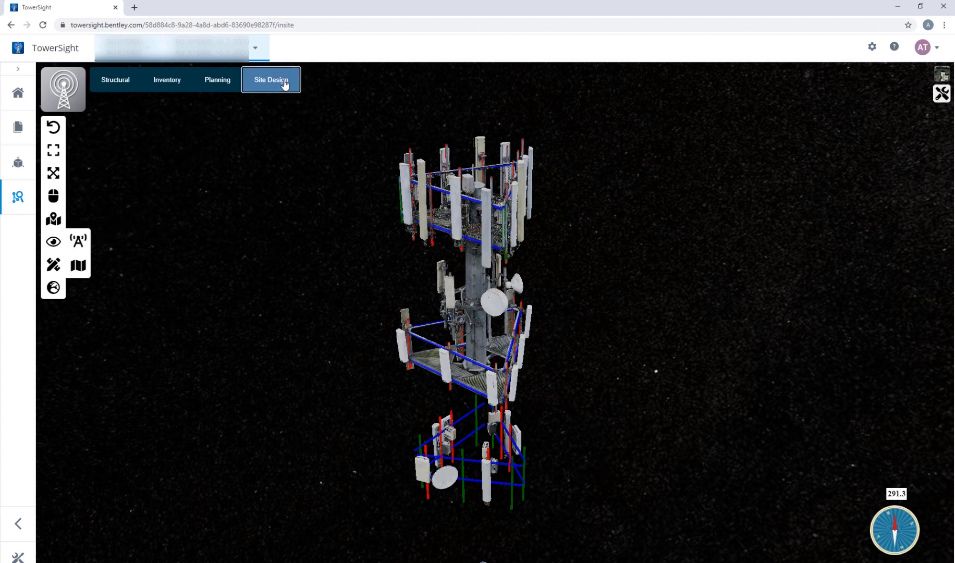
click(270, 80)
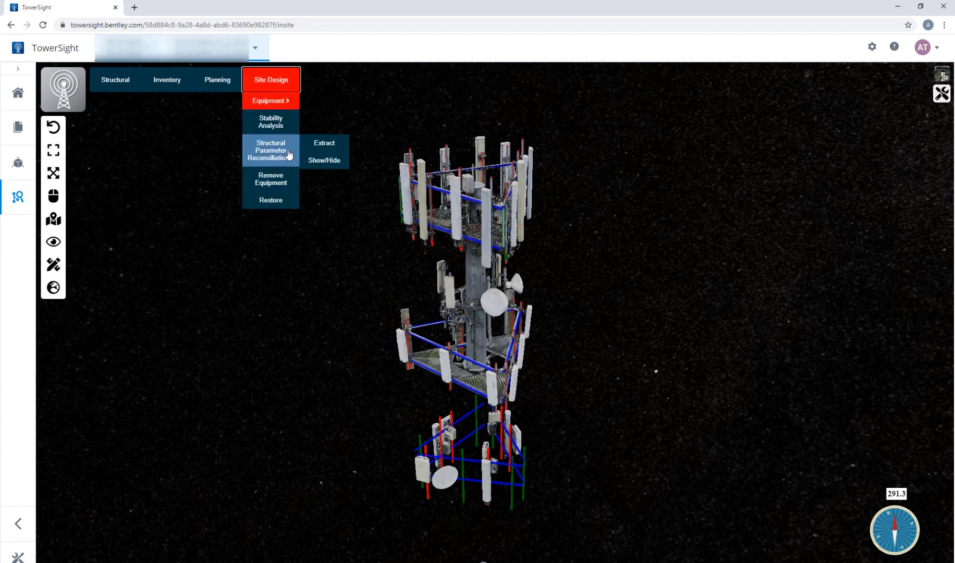
click(336, 147)
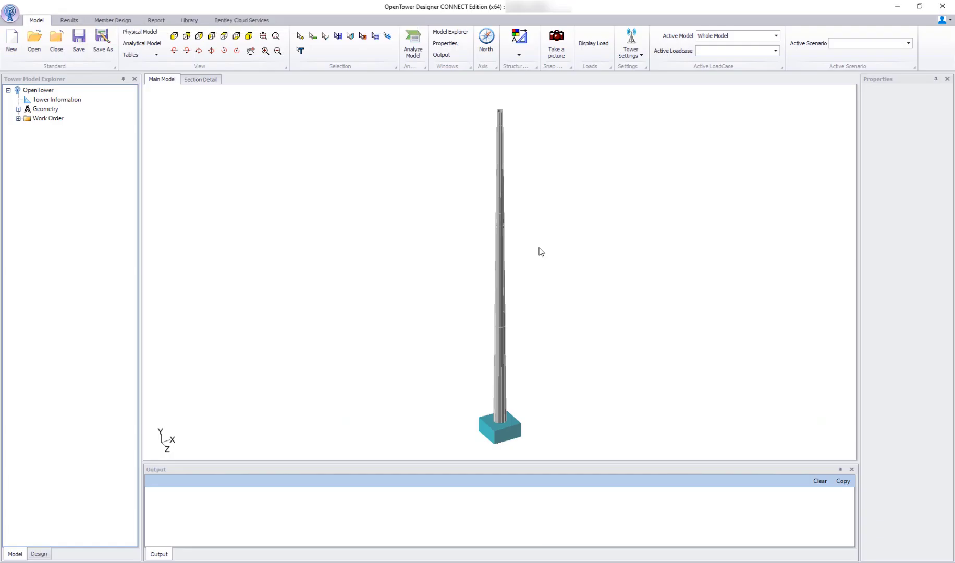
Import the work order loading onto the monopole and run Analyze Model
right_click(578, 299)
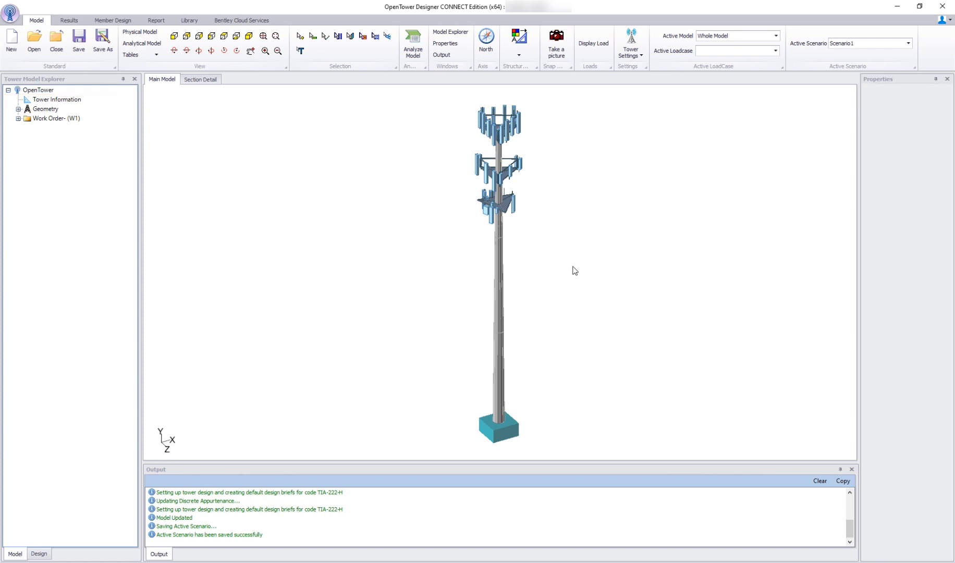
scroll(up, 3)
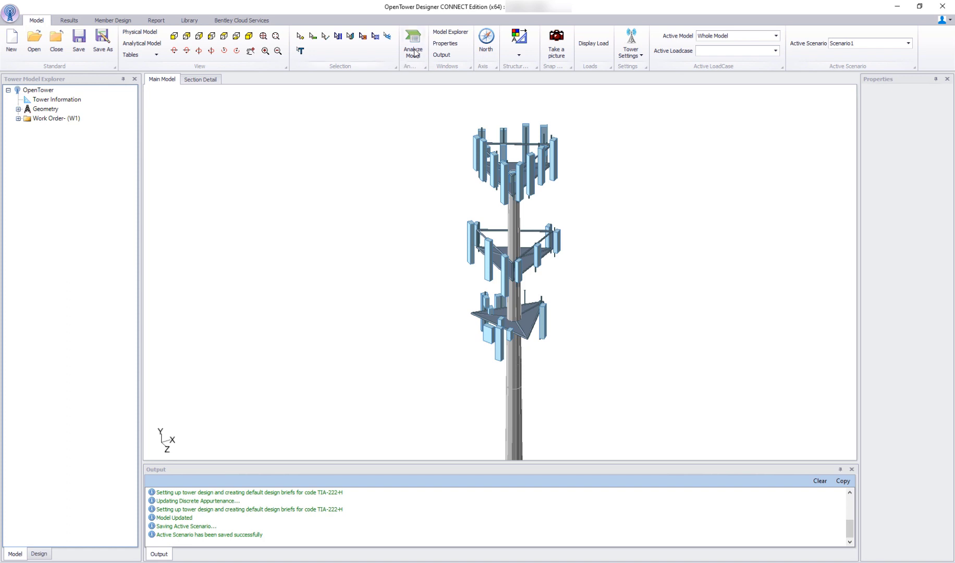
click(412, 42)
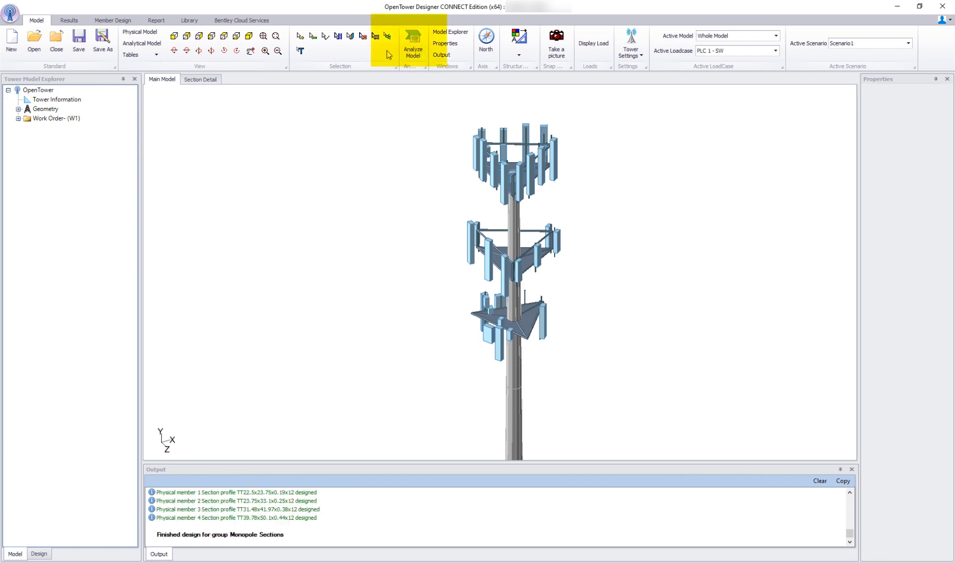
Review the generated report's tower profile and summary of tower reactions
click(157, 20)
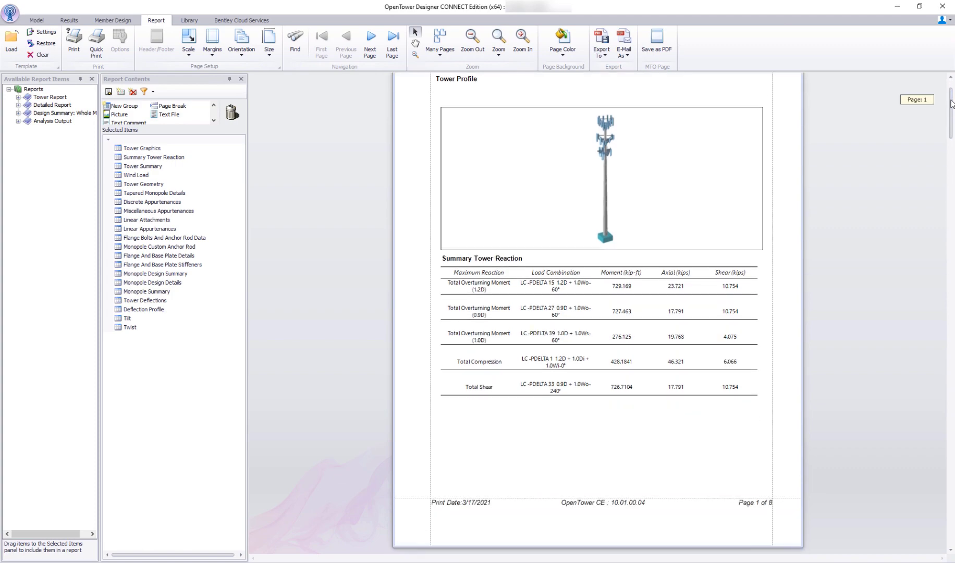
scroll(down, 3)
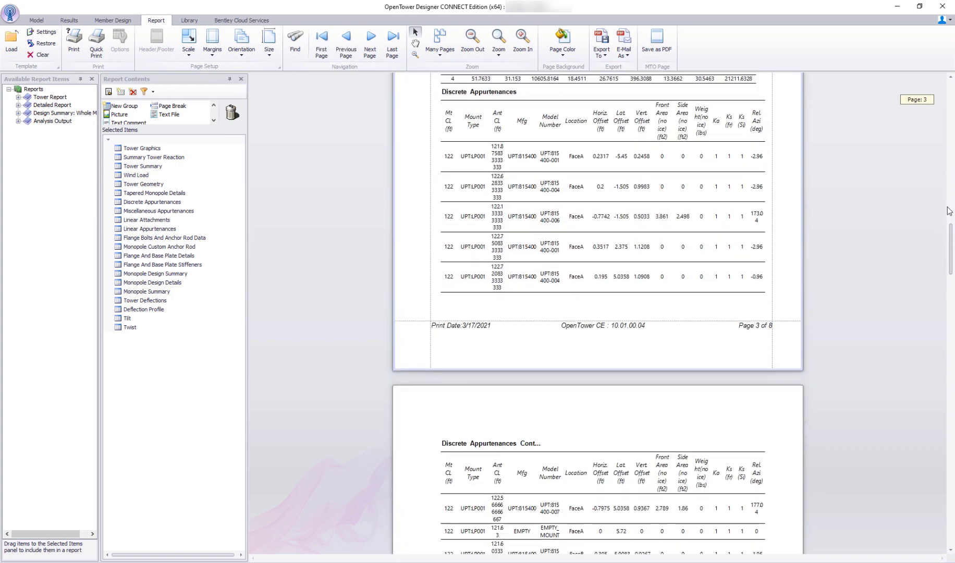